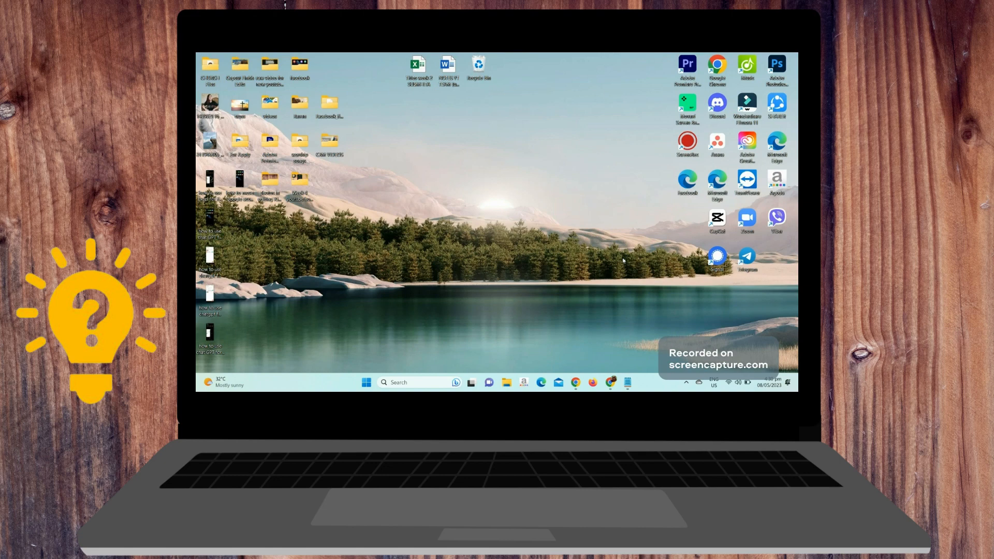
mouse_move(573, 353)
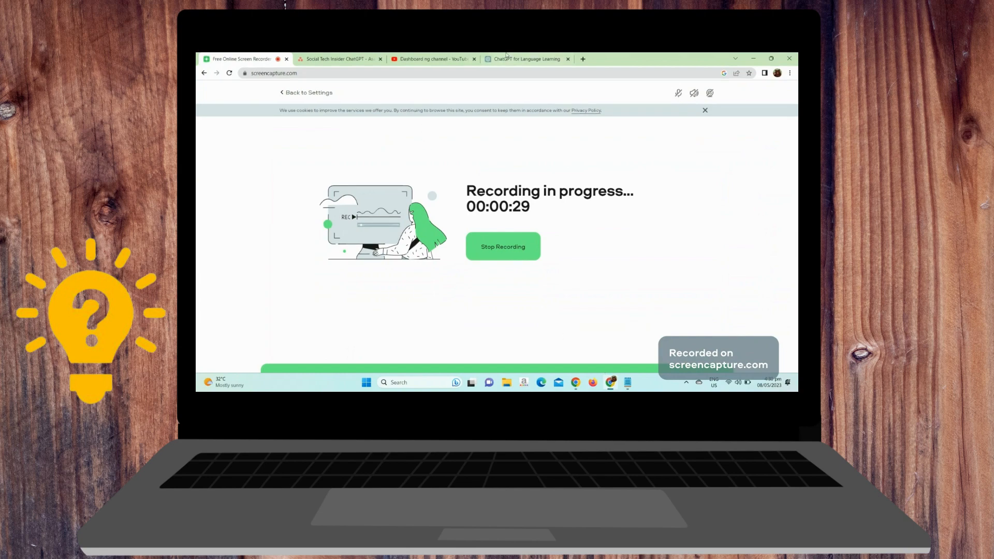
In the language-learning chat, ask ChatGPT to define love and give synonyms of hatred.
click(524, 60)
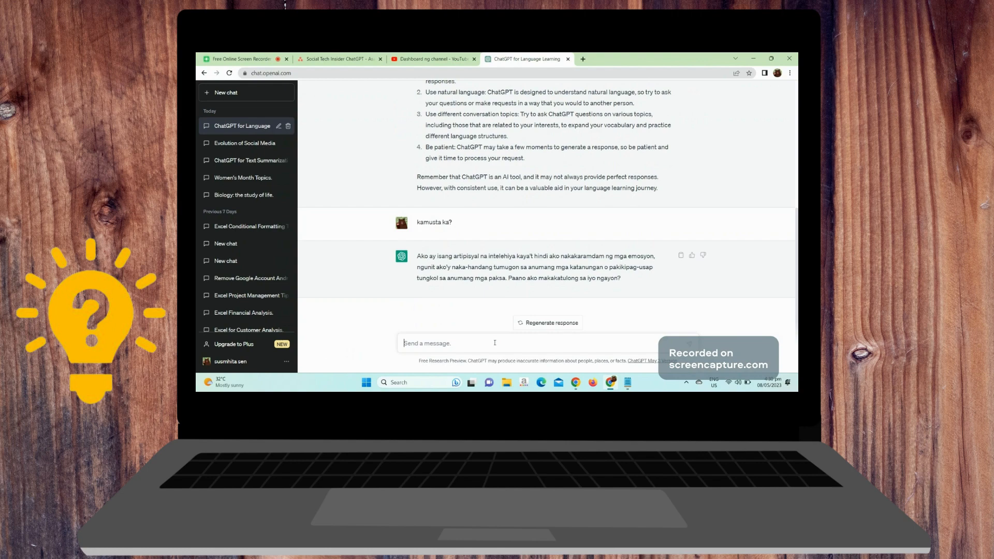
text(defin)
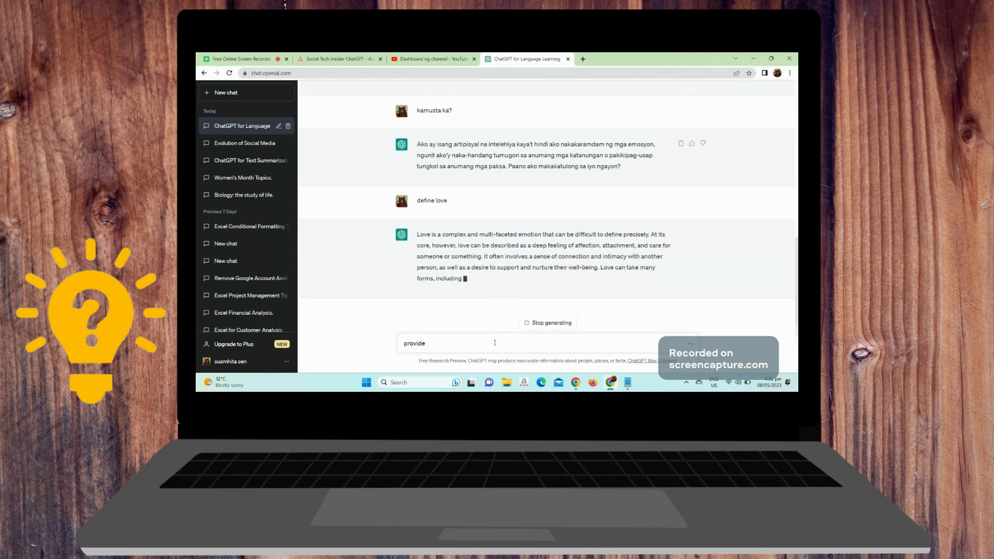
text(synonym o)
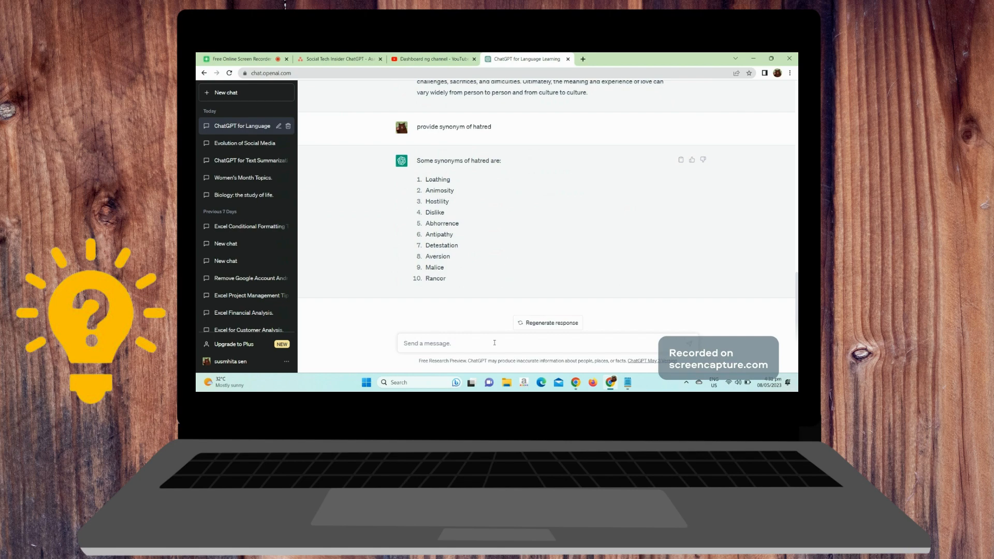
Send the Filipino greeting 'kamusta ka?' to ChatGPT.
text(kamusta ka)
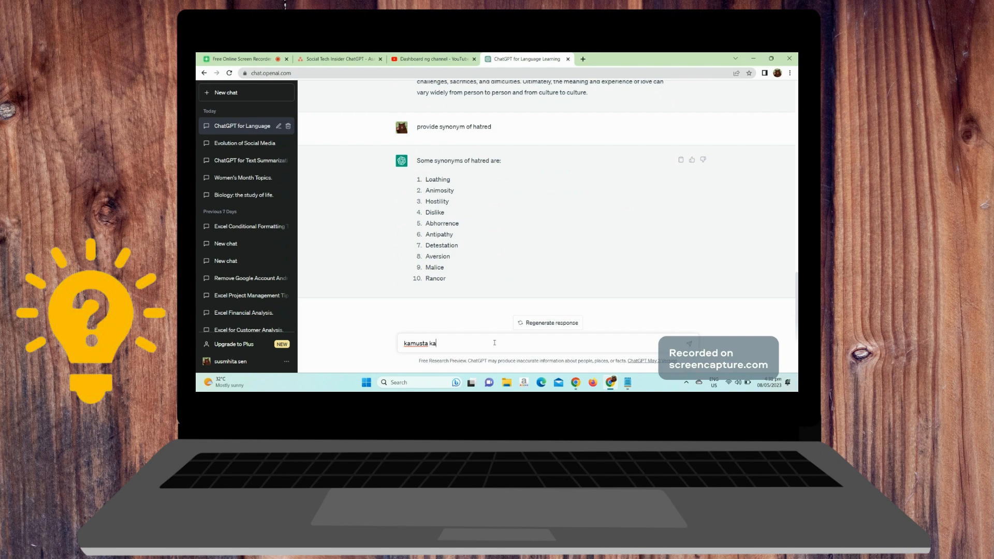
key(enter)
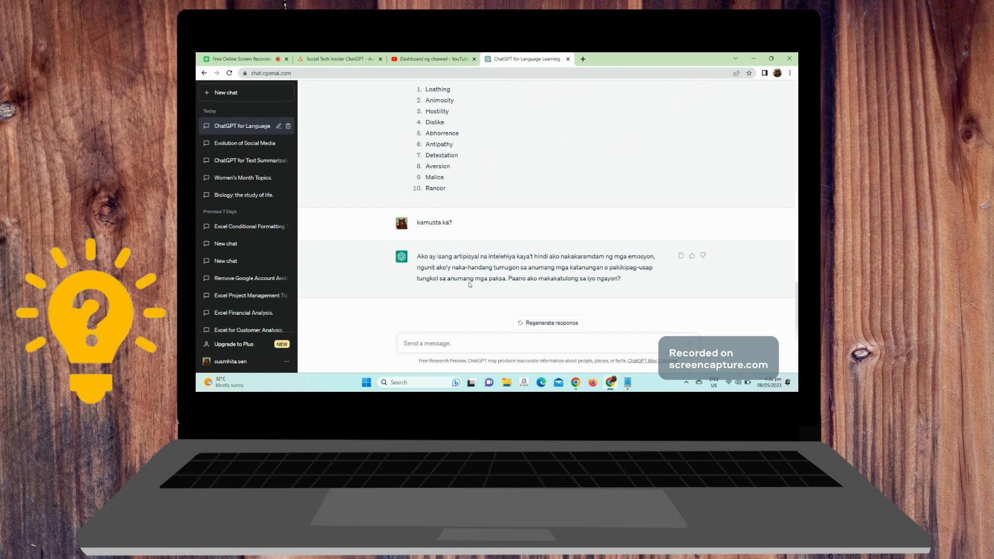
mouse_move(487, 316)
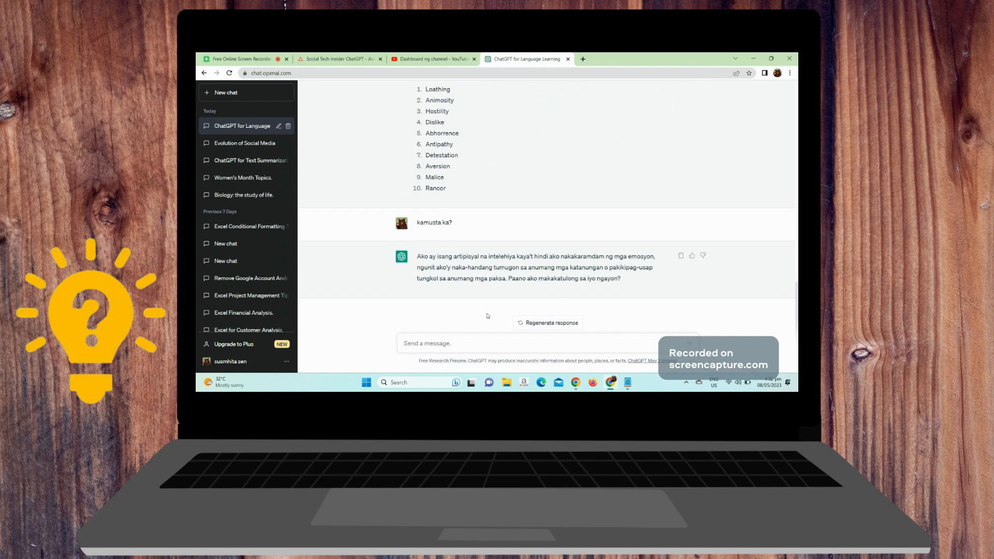
Ask ChatGPT for feedback on the language skills shown in 'kamusta ka?'.
text(give me feed)
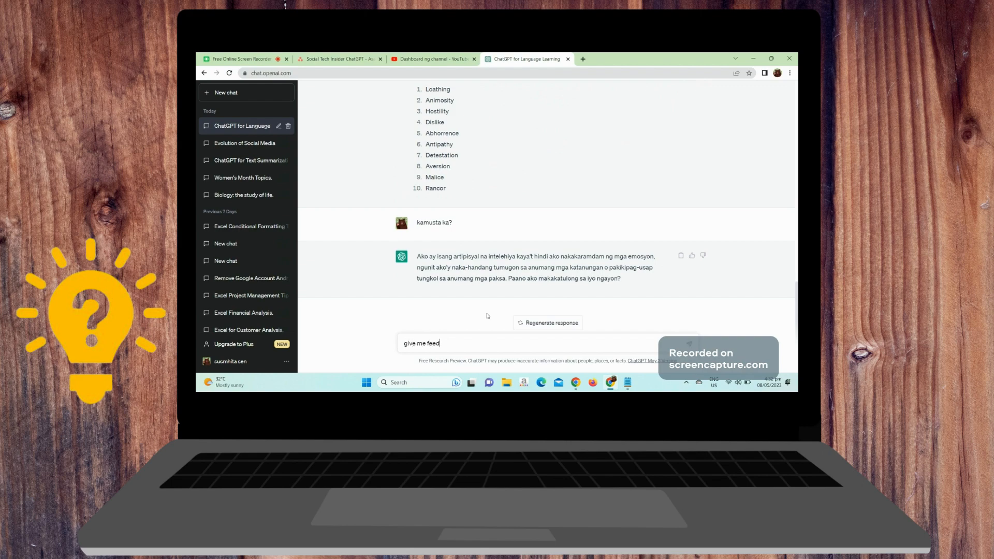
text(back on may)
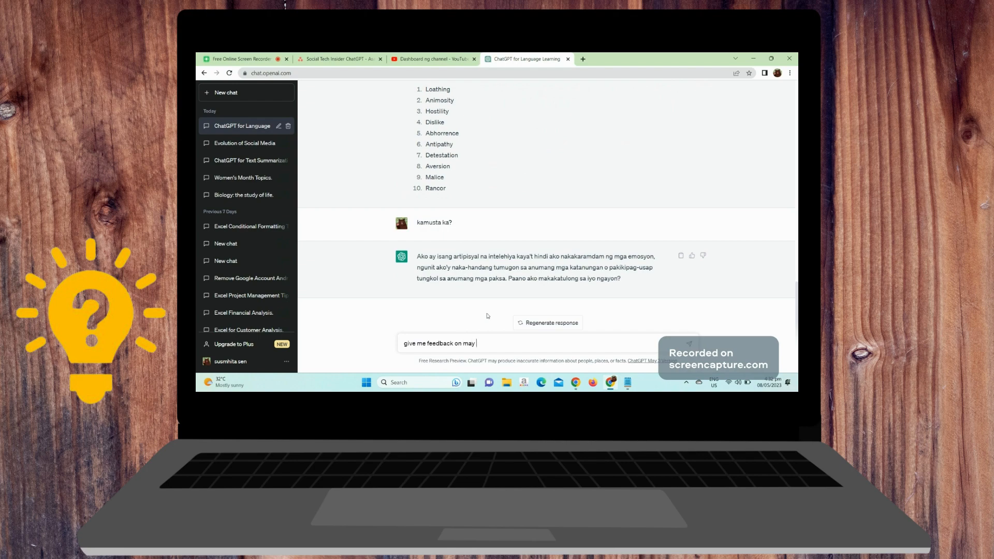
text(language)
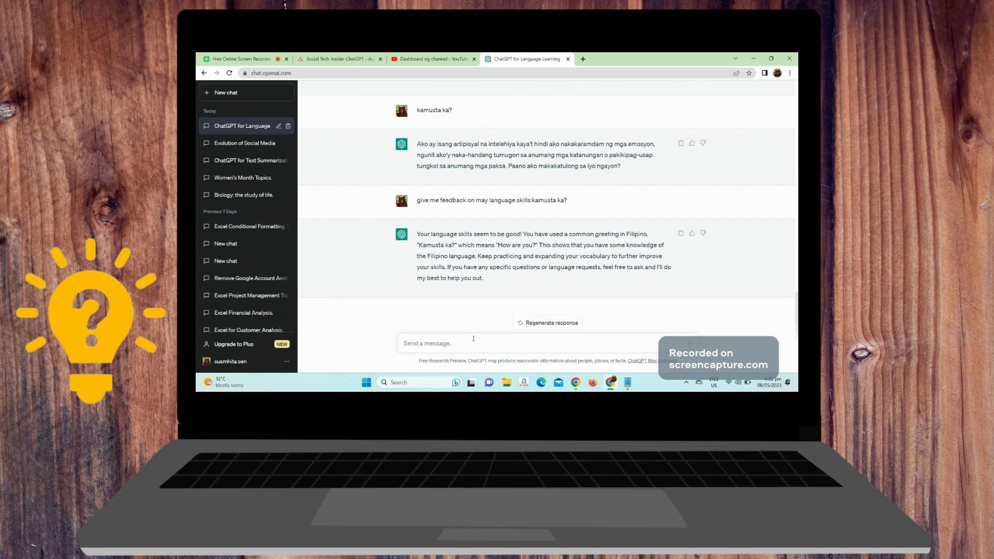
Ask ChatGPT to translate 'how are you' into Spanish.
text(translate)
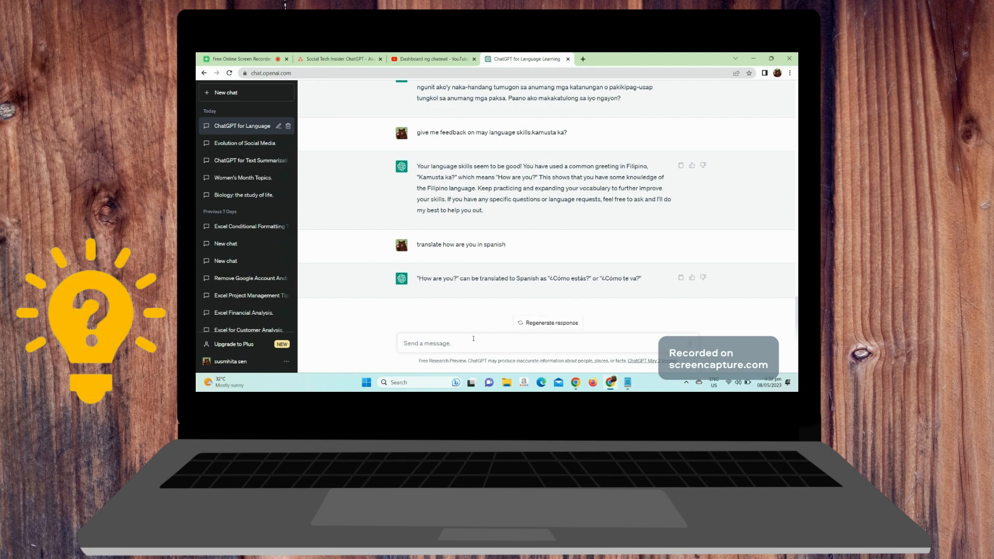
mouse_move(500, 335)
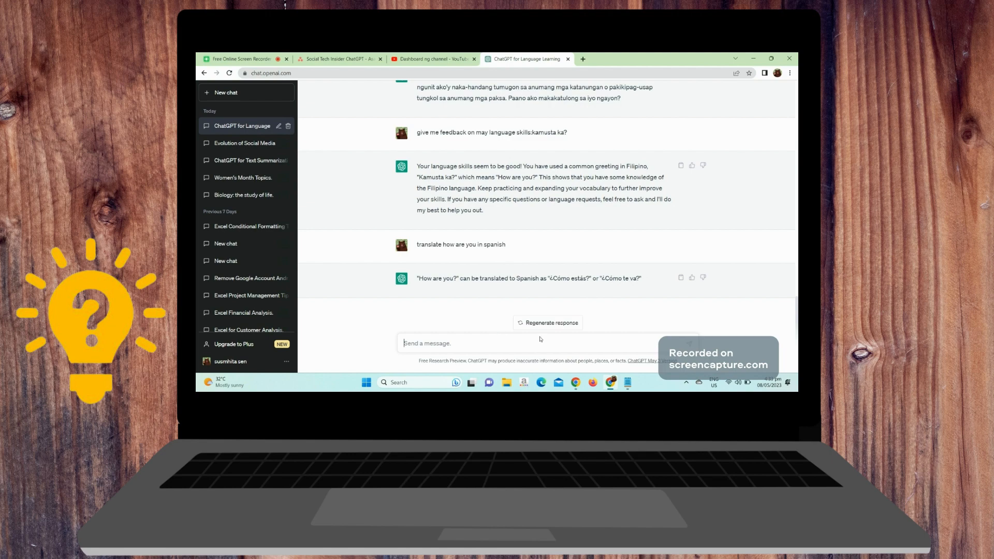
mouse_move(553, 339)
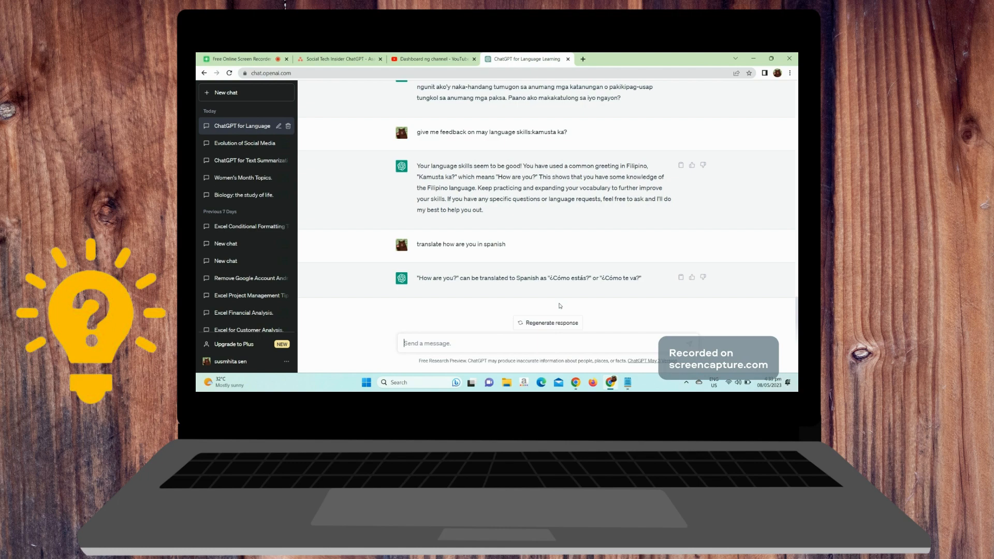
Regenerate the Spanish translation, rate the new version Better, and regenerate once more.
click(547, 323)
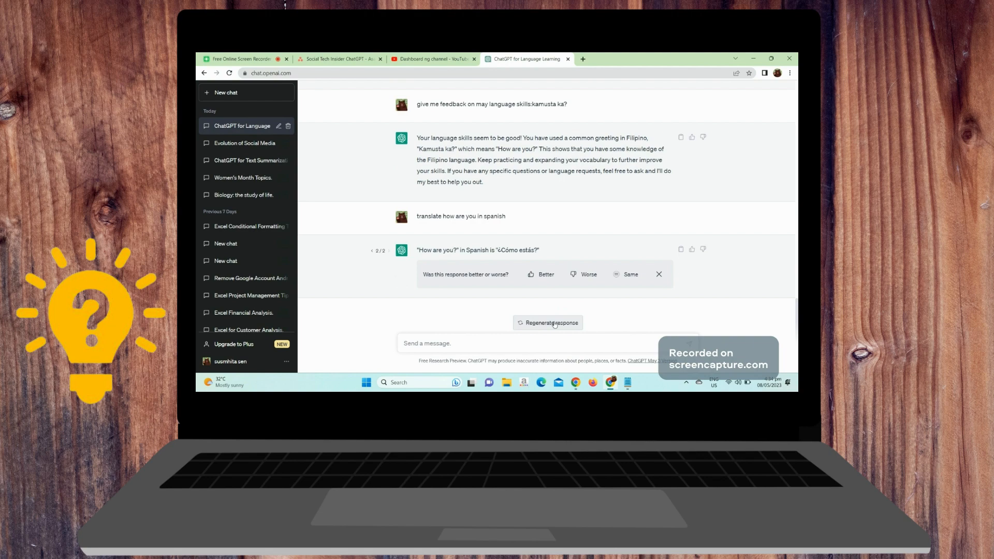
mouse_move(558, 298)
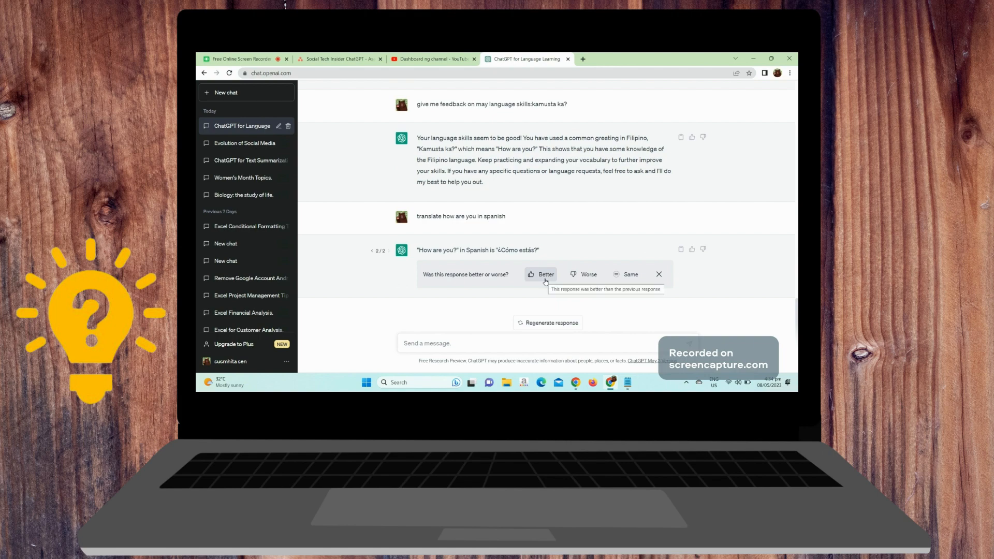
click(541, 274)
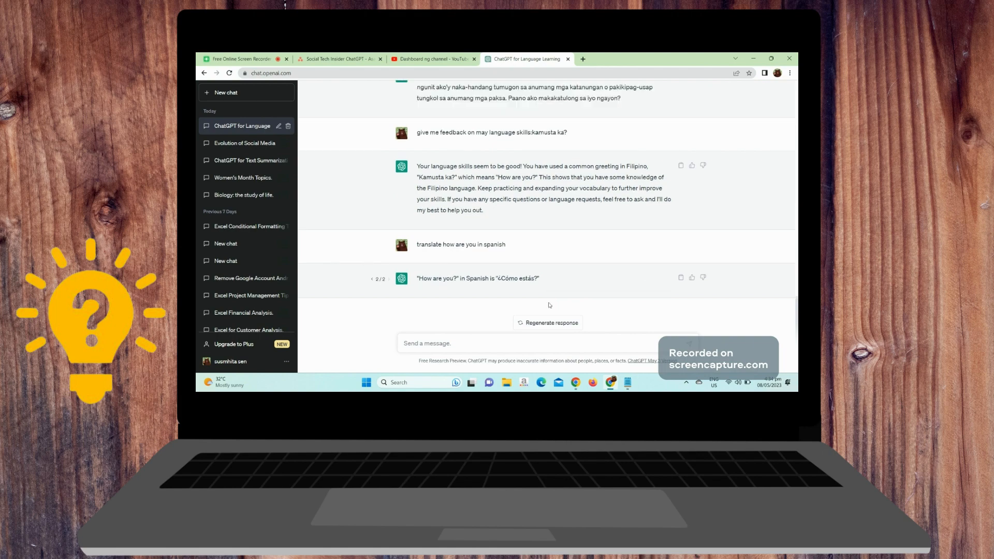
click(547, 322)
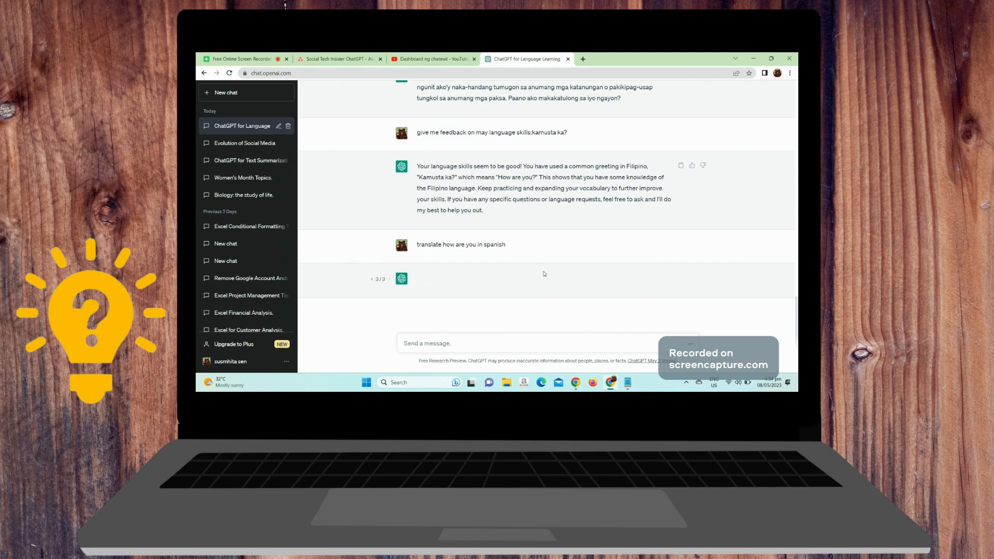